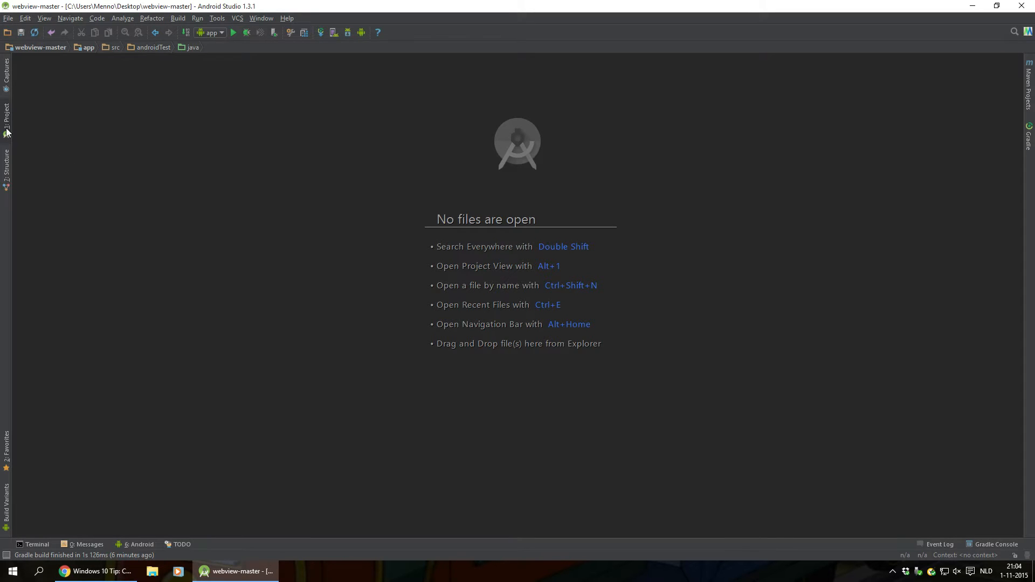
Step: Expand app > java in the project tree down to the com.example.app package with MainActivity and MyAppWebViewClient
click(7, 115)
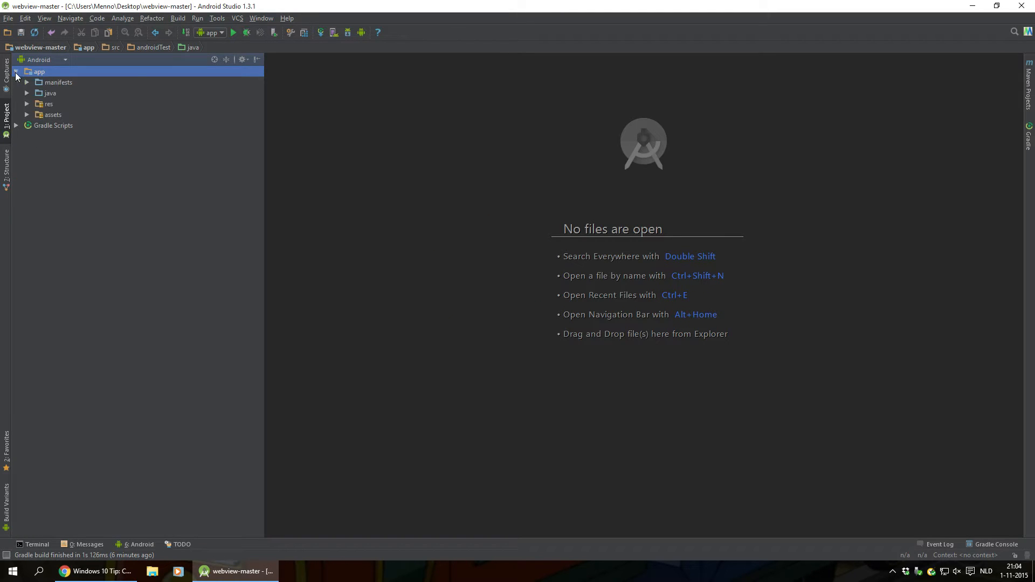
click(28, 93)
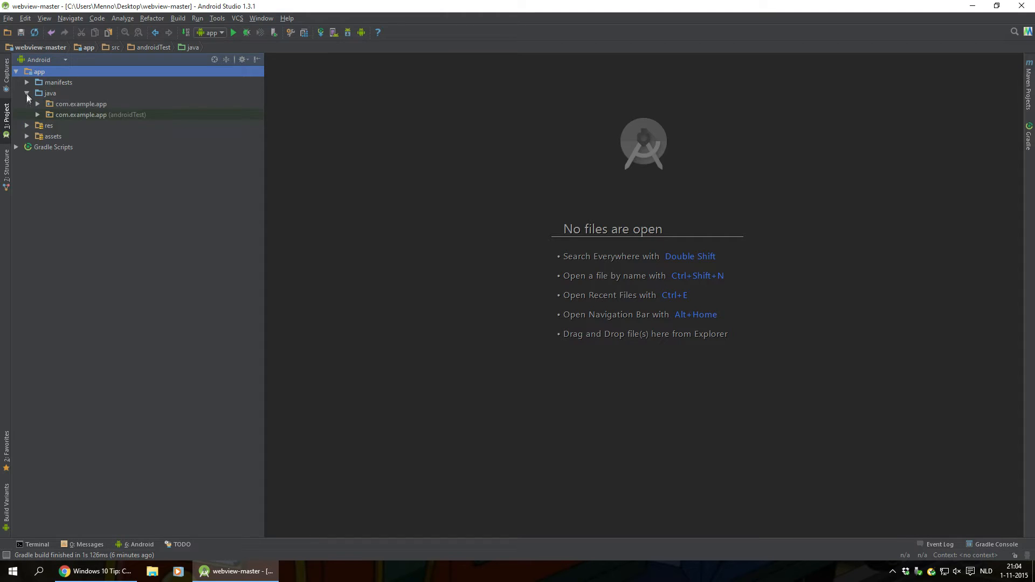
click(37, 104)
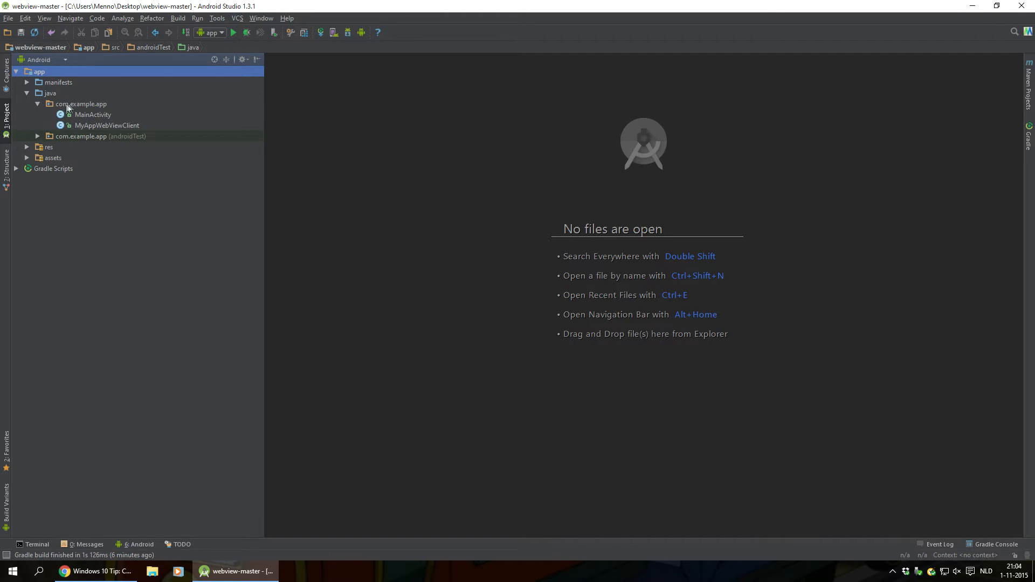
click(81, 103)
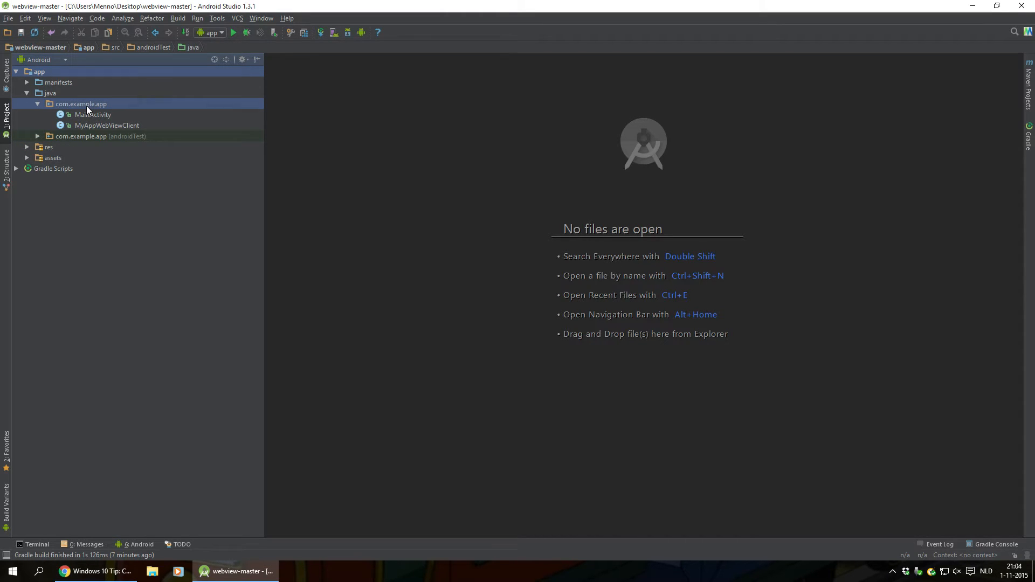
click(81, 103)
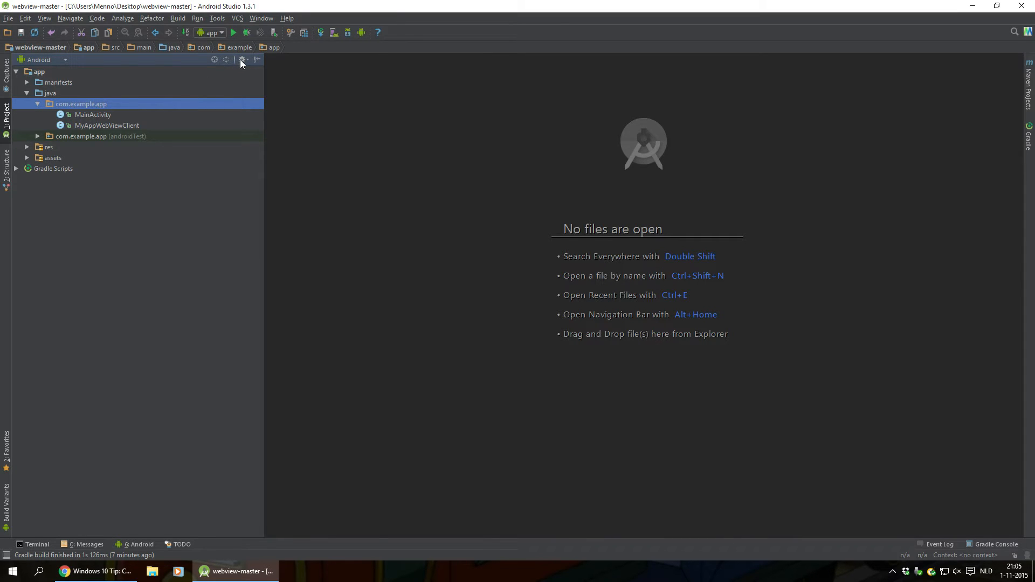
Step: Disable Compact Empty Middle Packages so com, example and app show as separate folders, and select app
click(257, 59)
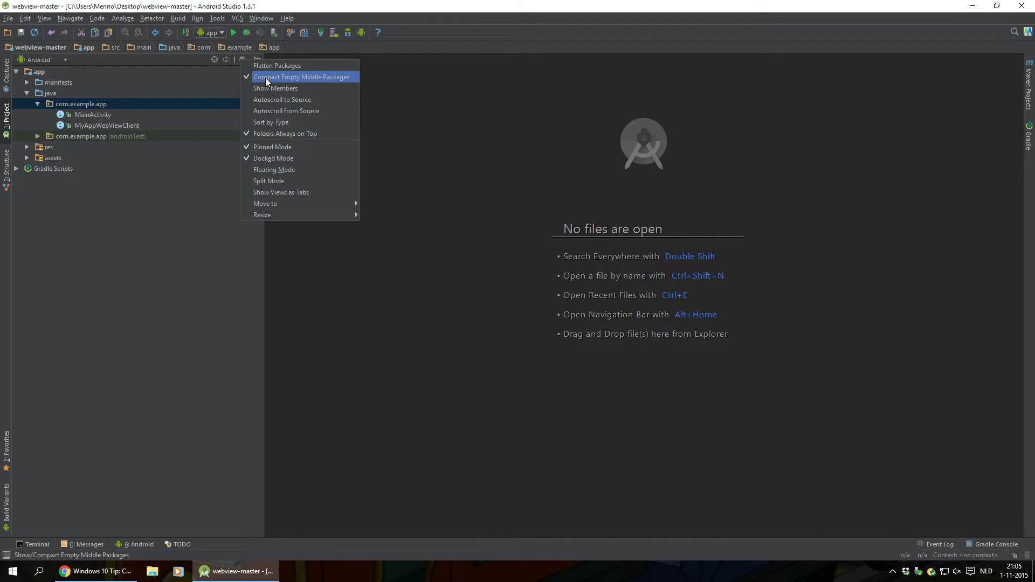
click(301, 77)
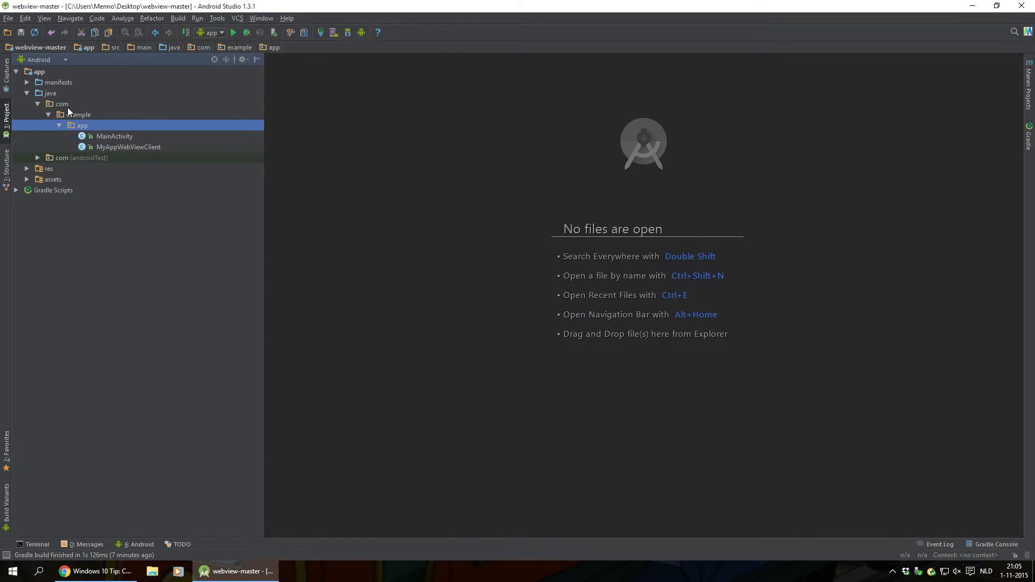
click(81, 125)
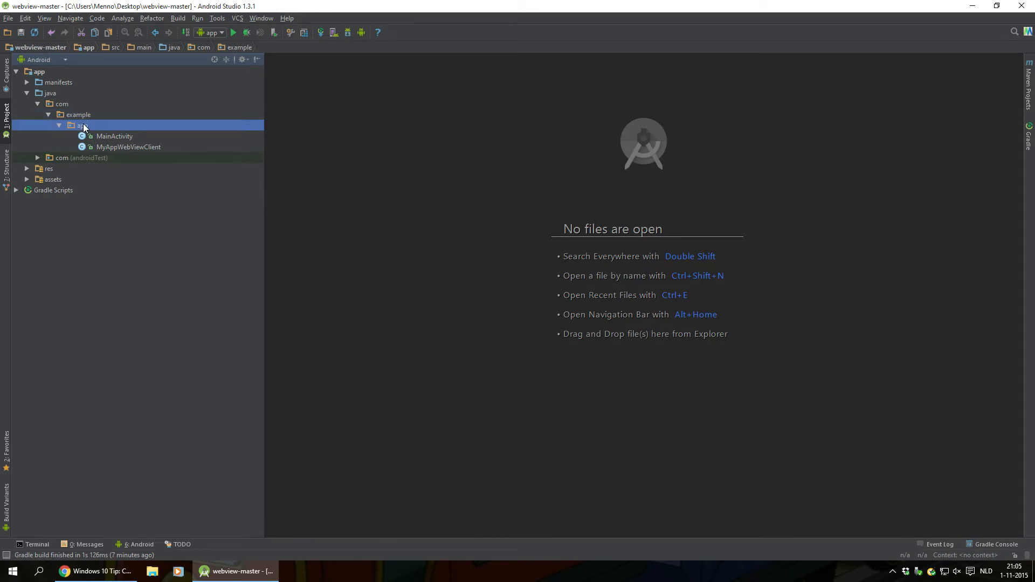
click(83, 125)
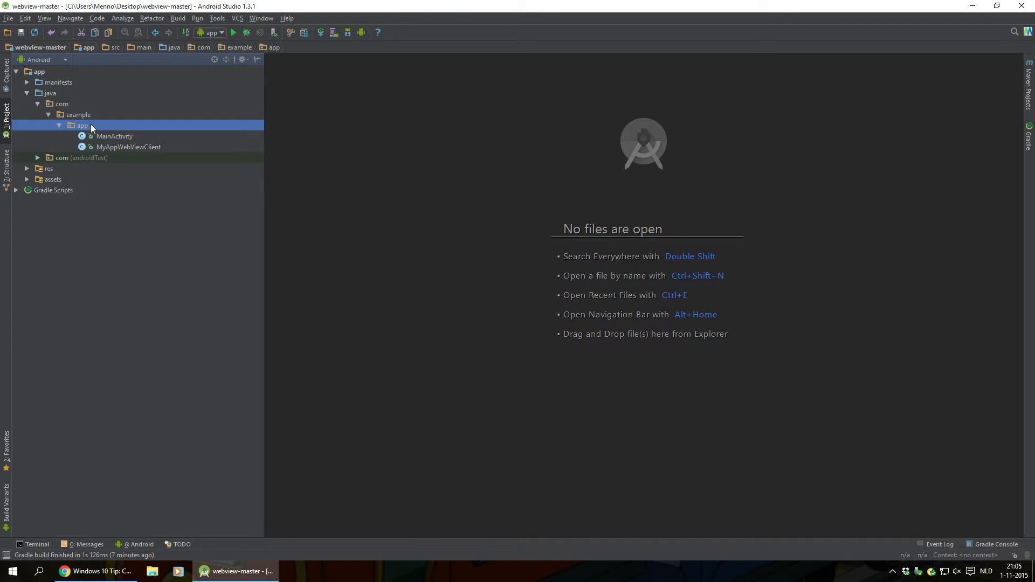
click(78, 114)
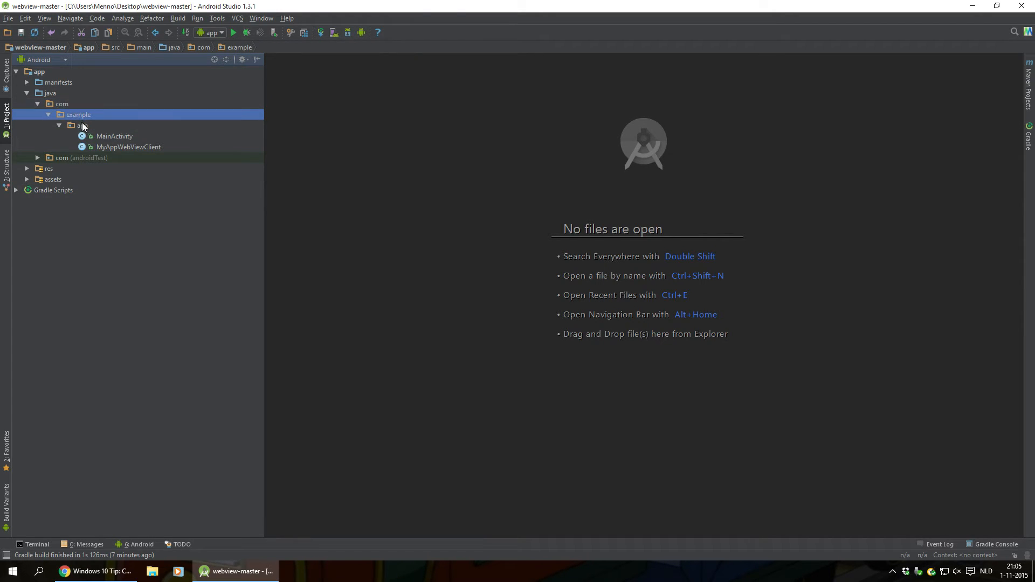
click(81, 125)
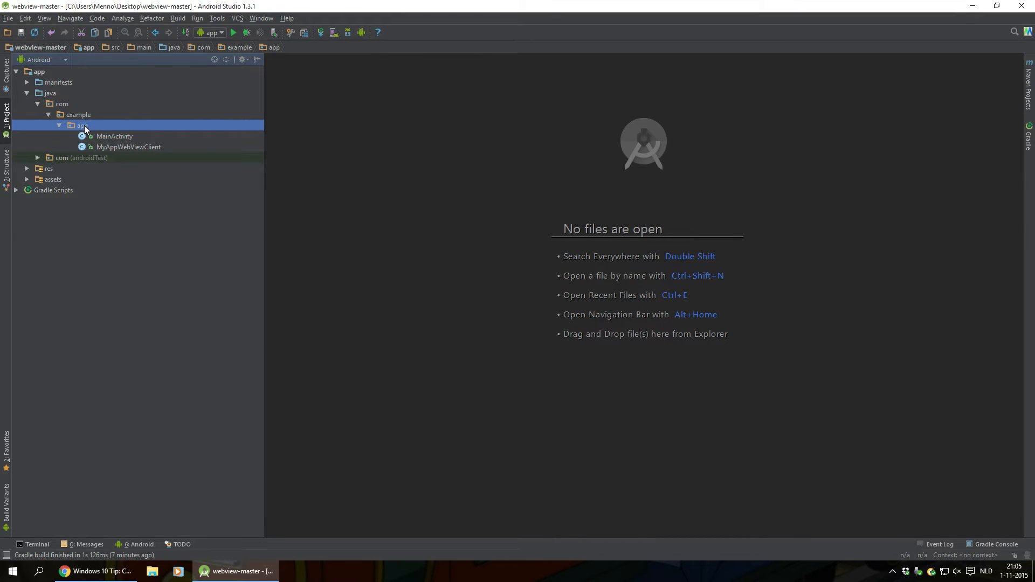
Step: Refactor-rename the app package to application across all 9 usages, giving com.example.application
right_click(81, 125)
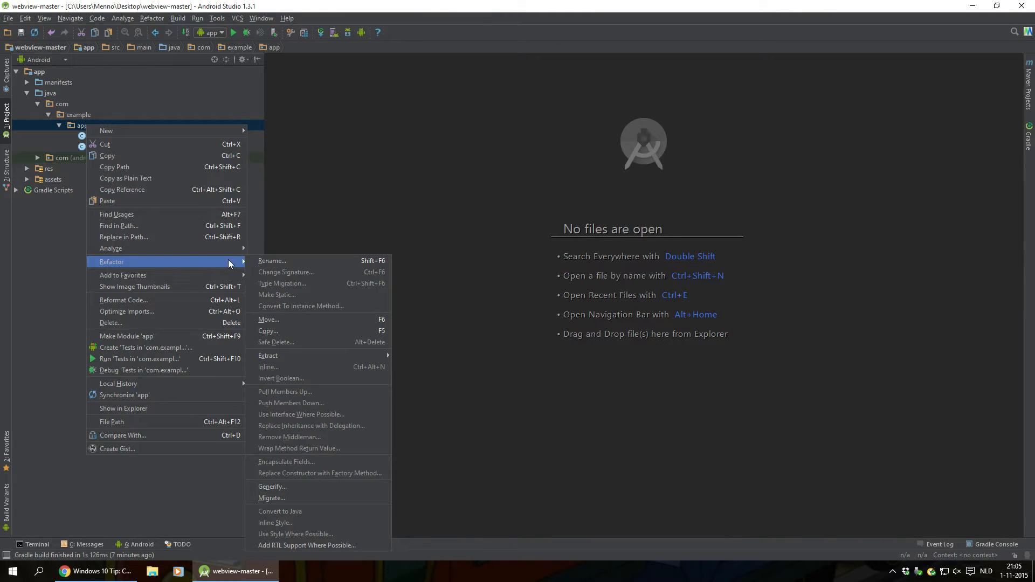
click(270, 261)
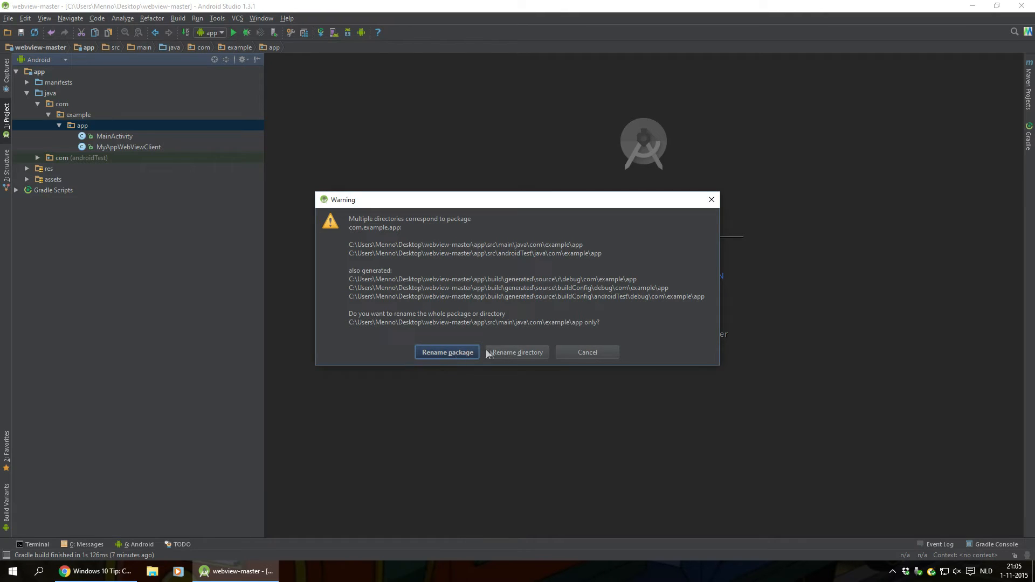
click(446, 351)
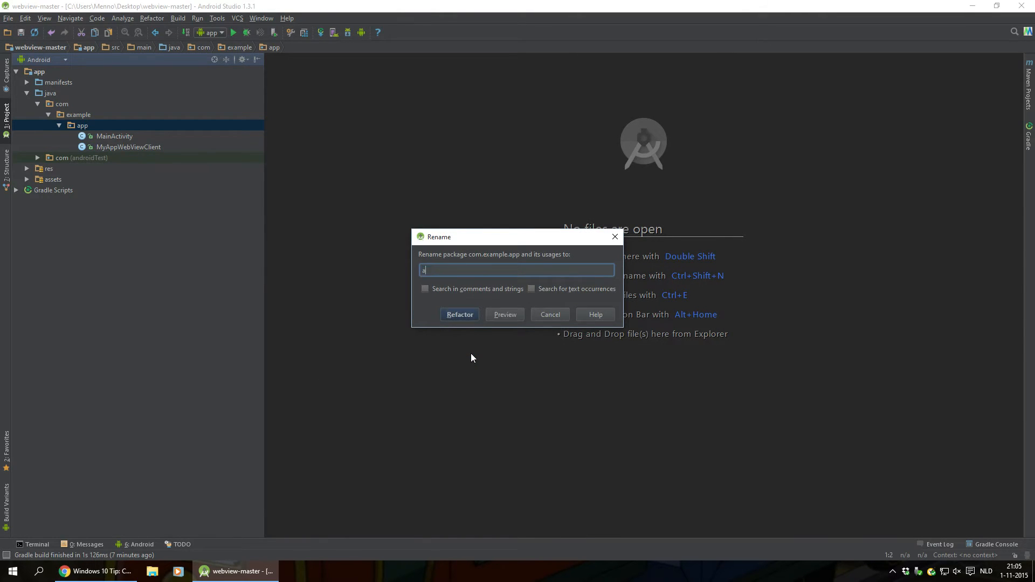
text(ppl)
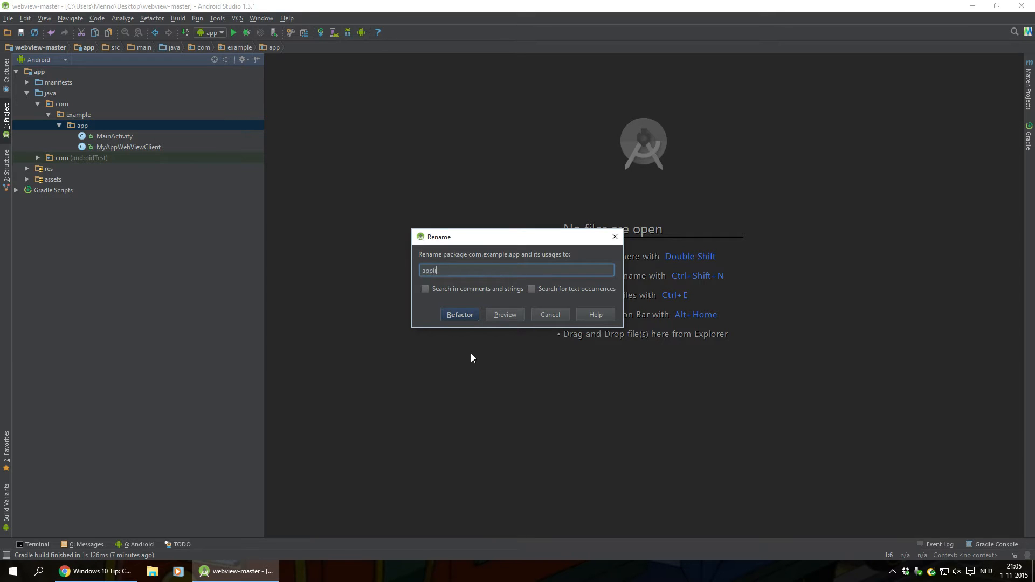
text(ication)
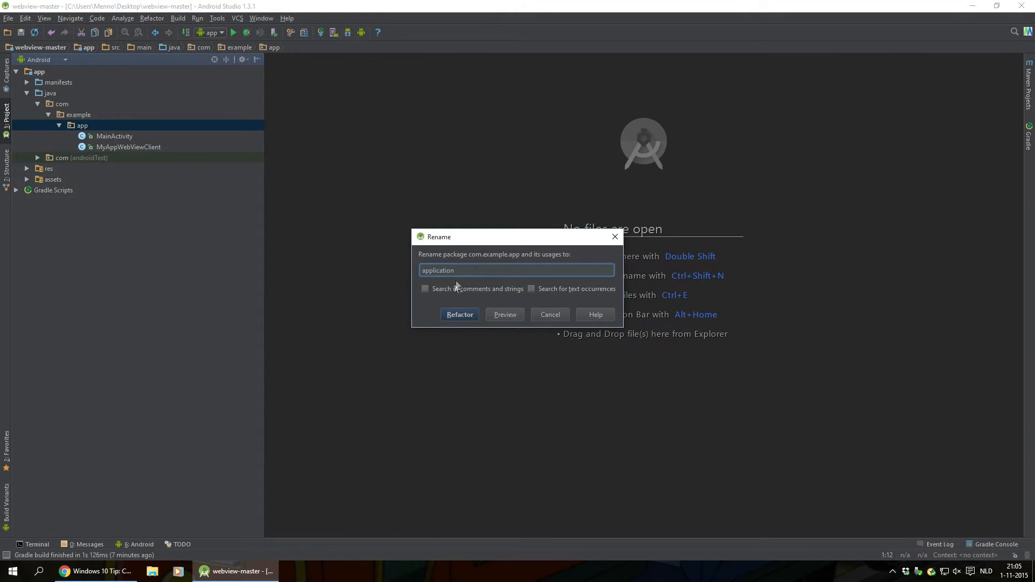
click(459, 314)
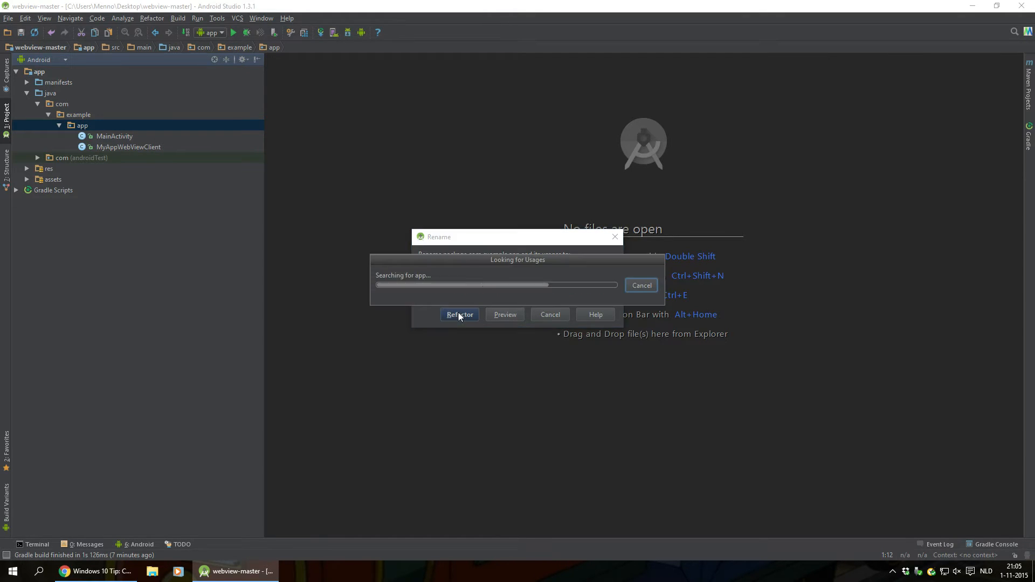
click(459, 314)
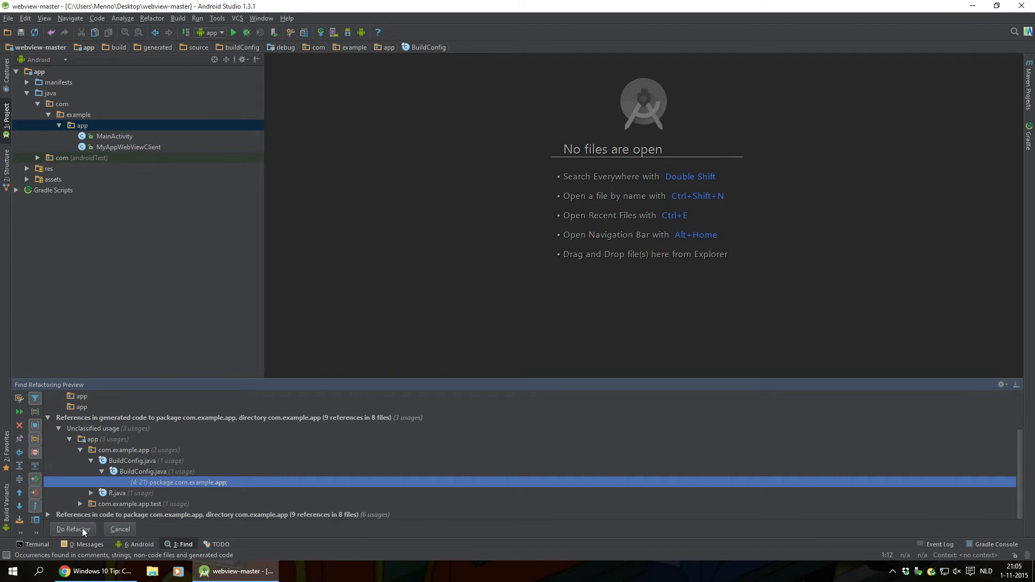
click(72, 528)
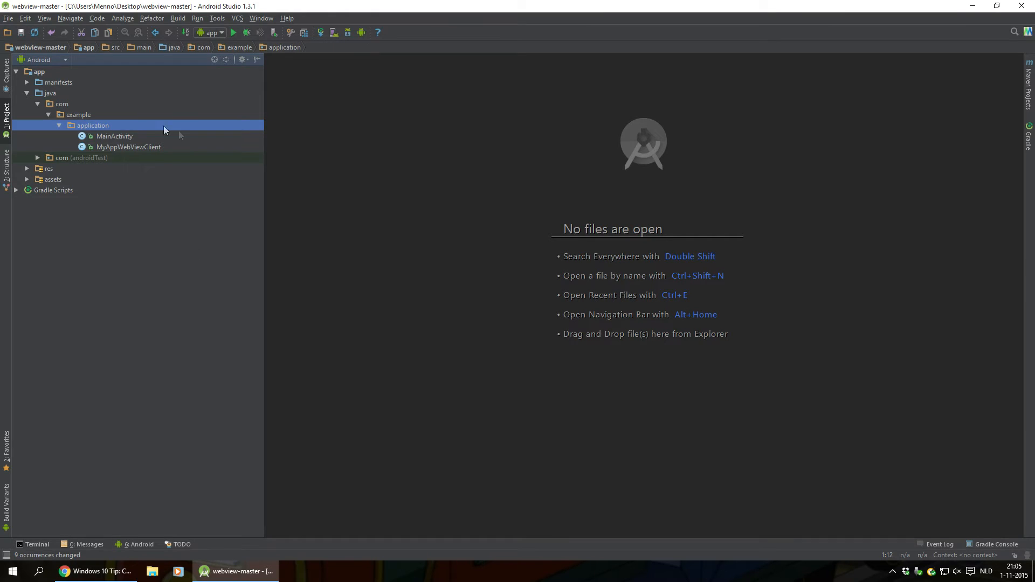
mouse_move(83, 125)
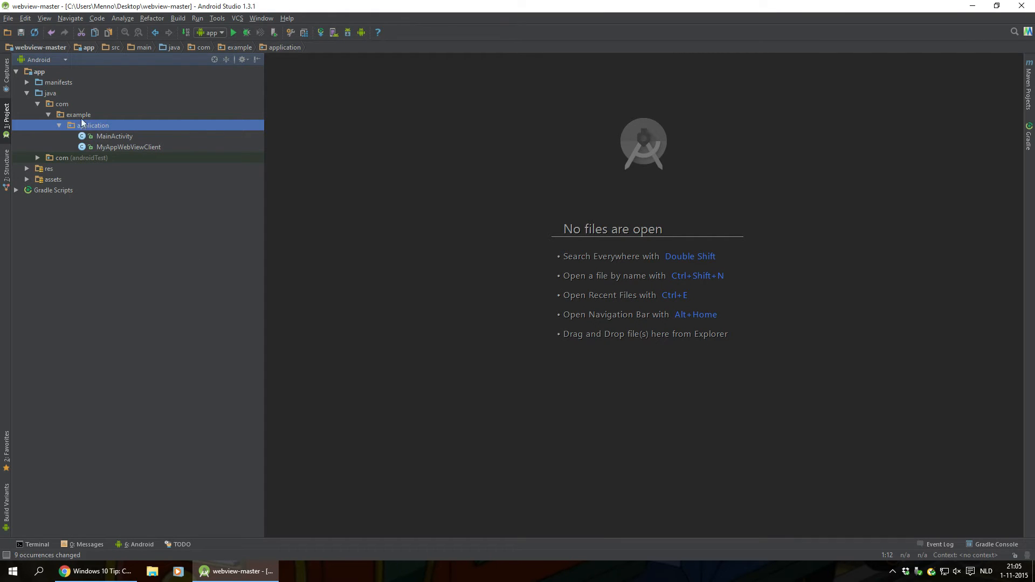
Step: Refactor-rename the example package to tutorial across all usages, giving com.tutorial.application
click(78, 115)
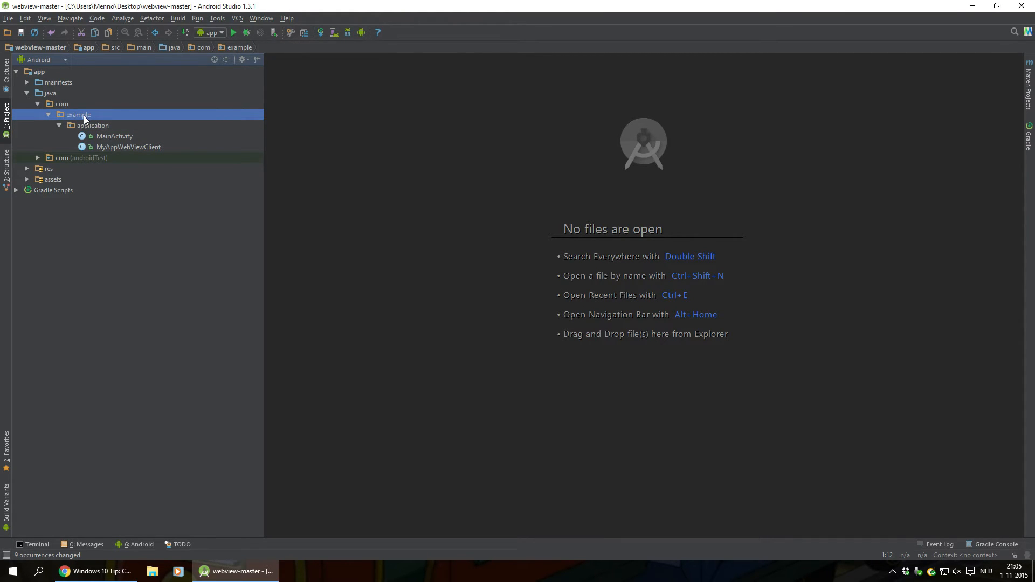
right_click(78, 114)
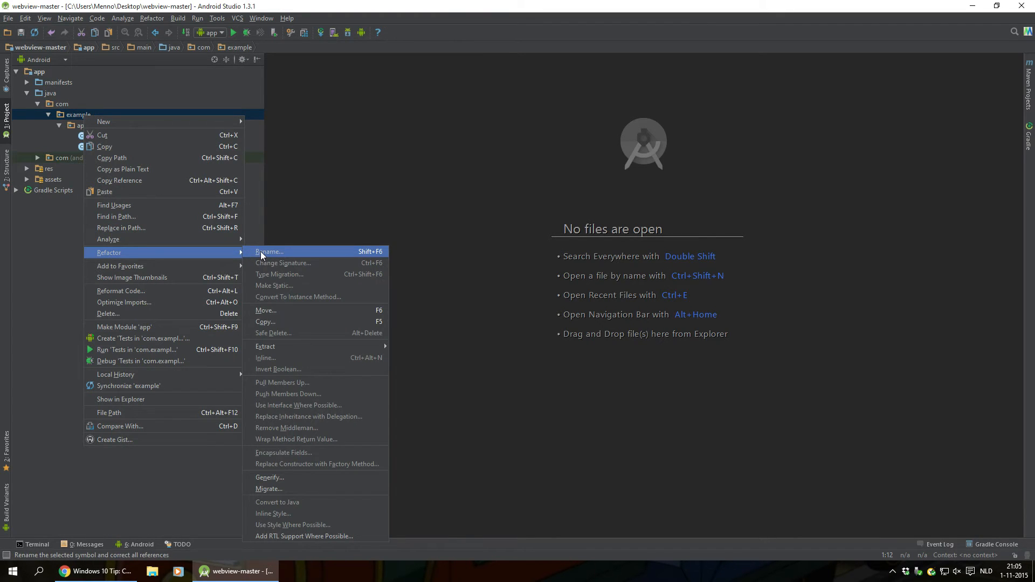
click(268, 251)
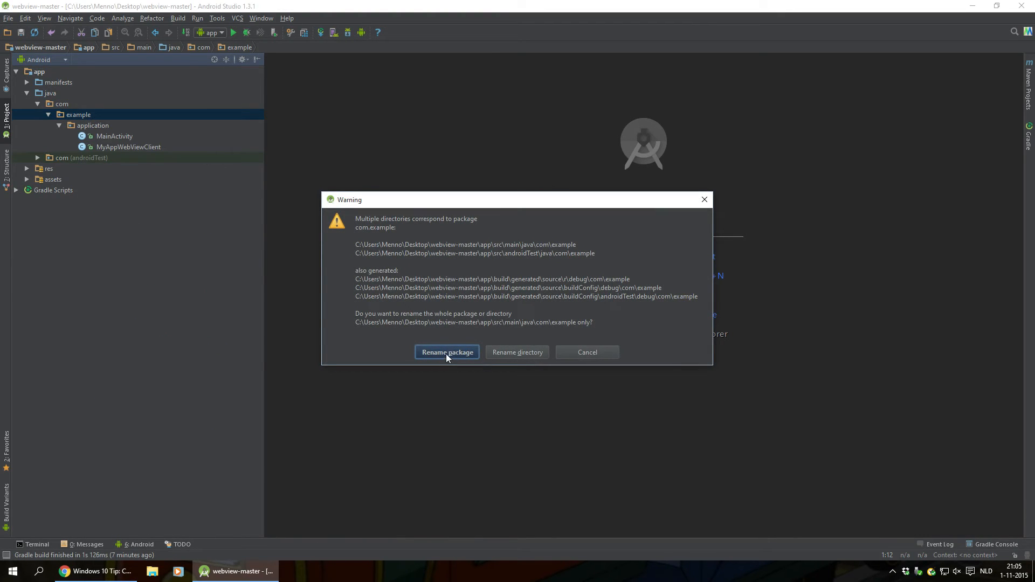
click(446, 351)
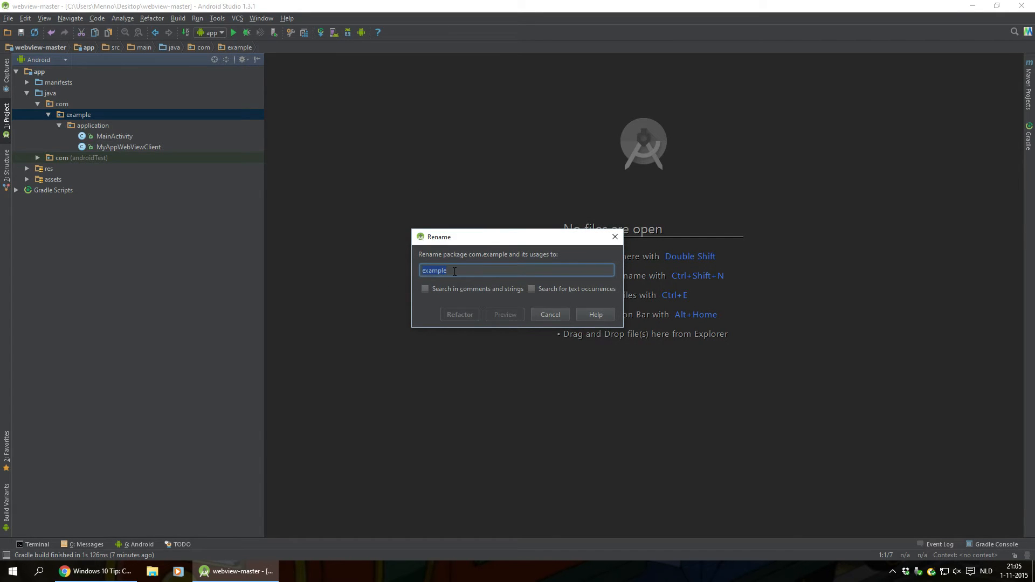
text(tu)
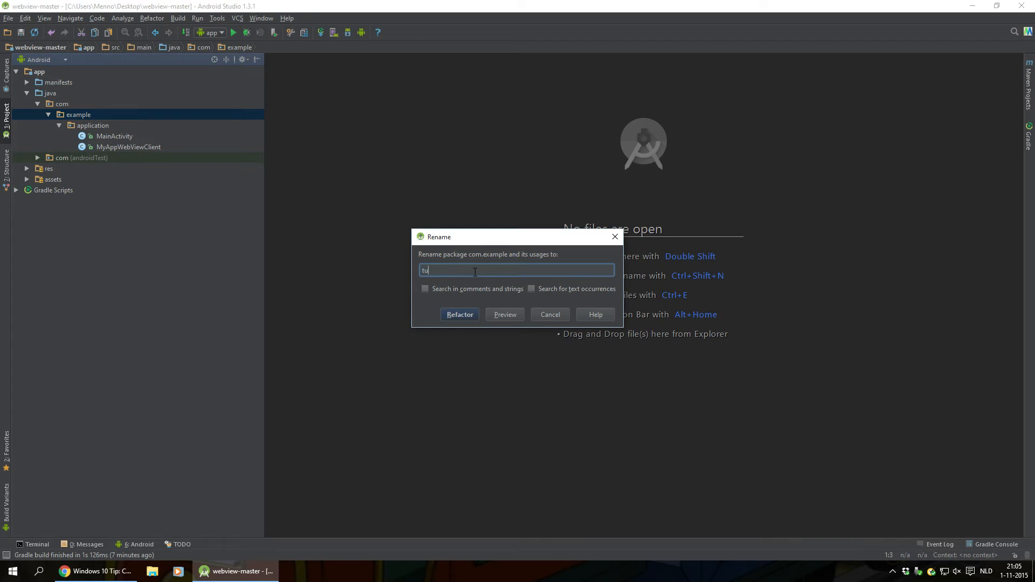
text(torial)
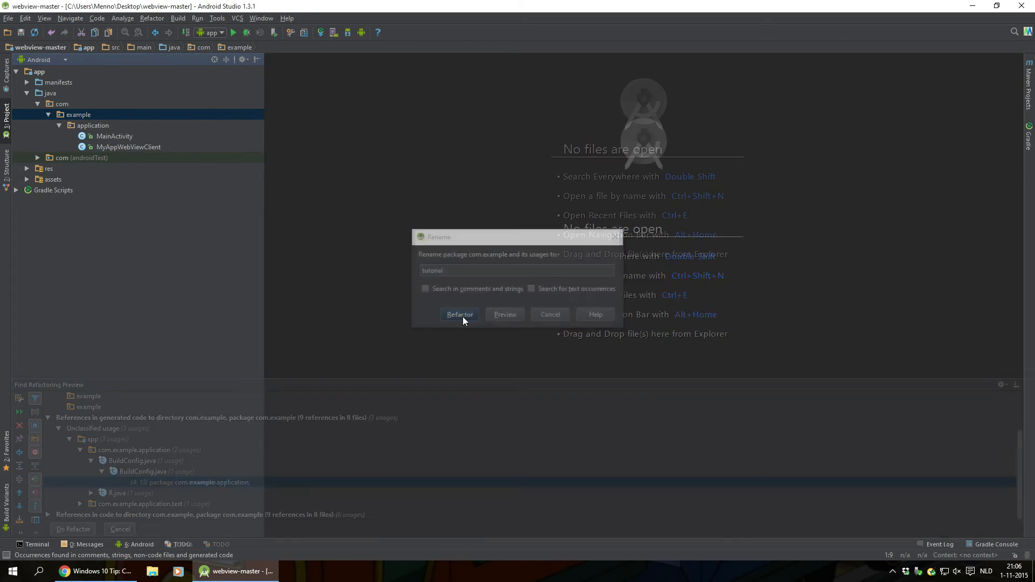
click(459, 314)
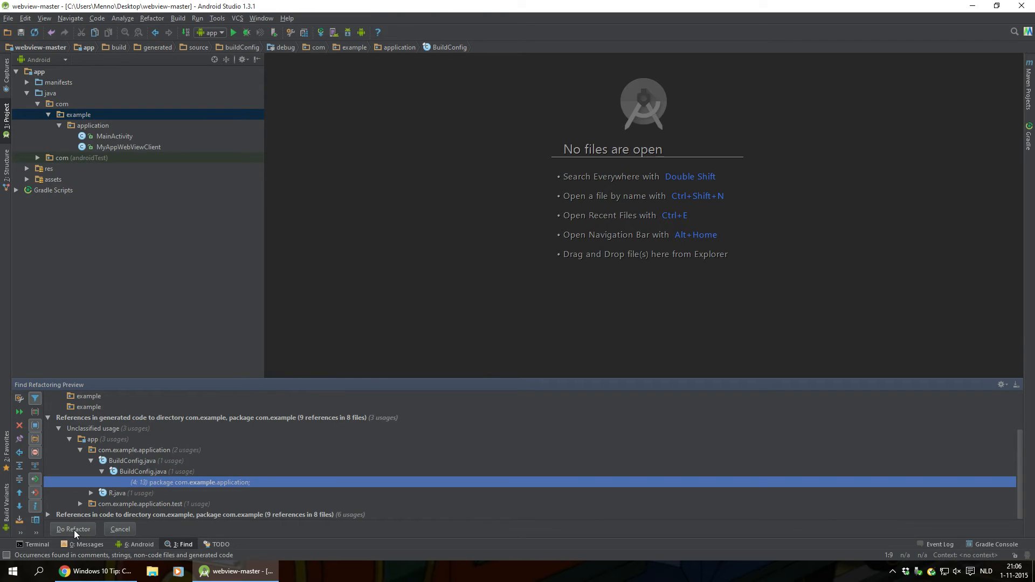
click(72, 528)
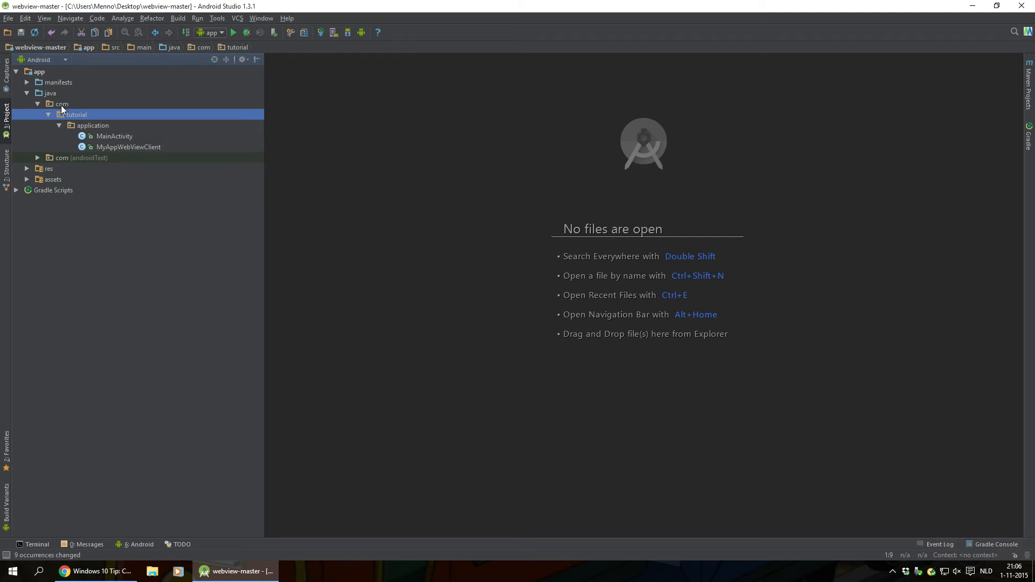
Step: Refactor-rename the com package to org across all usages, giving org.tutorial.application
right_click(60, 103)
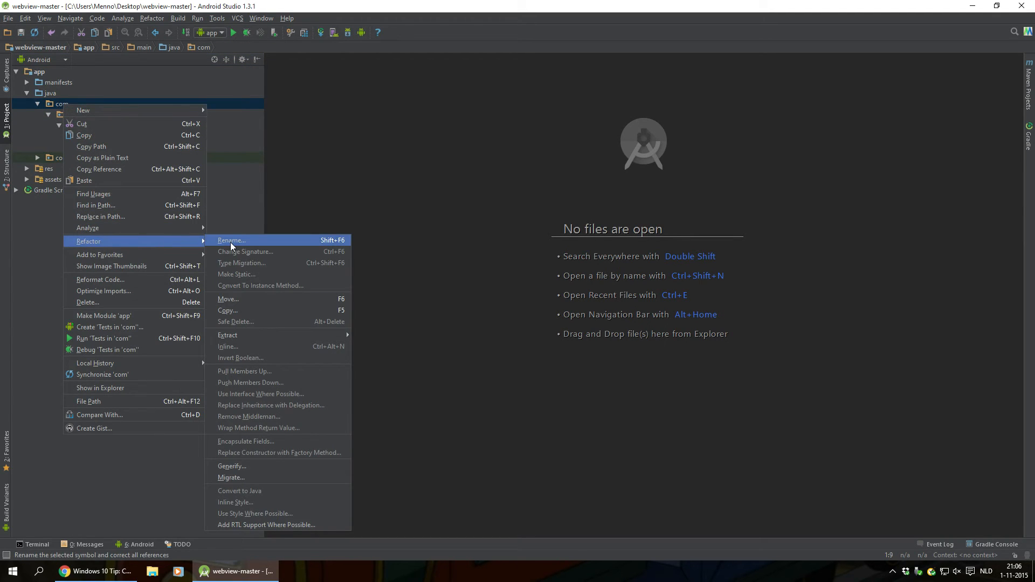
click(231, 239)
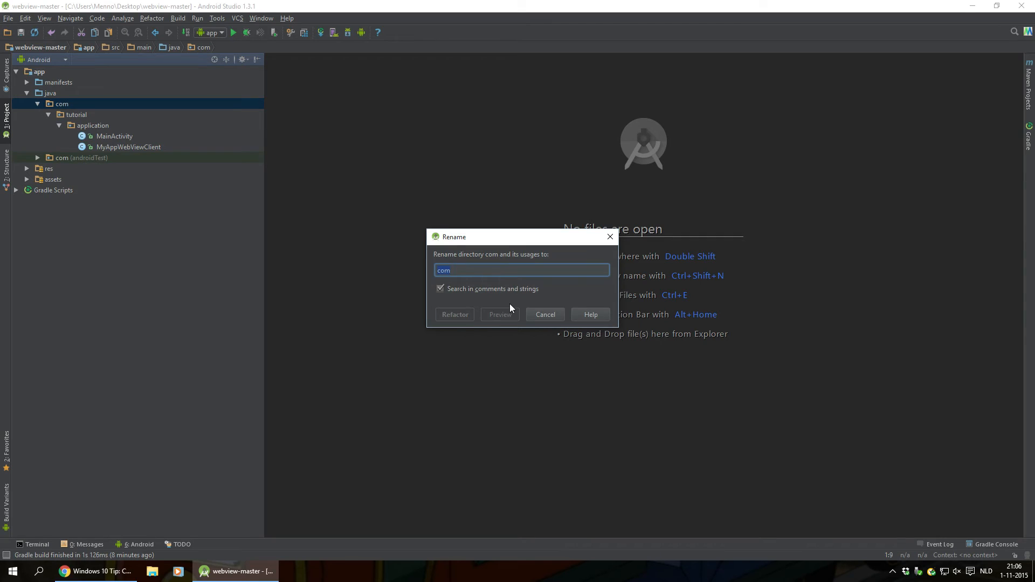
text(org)
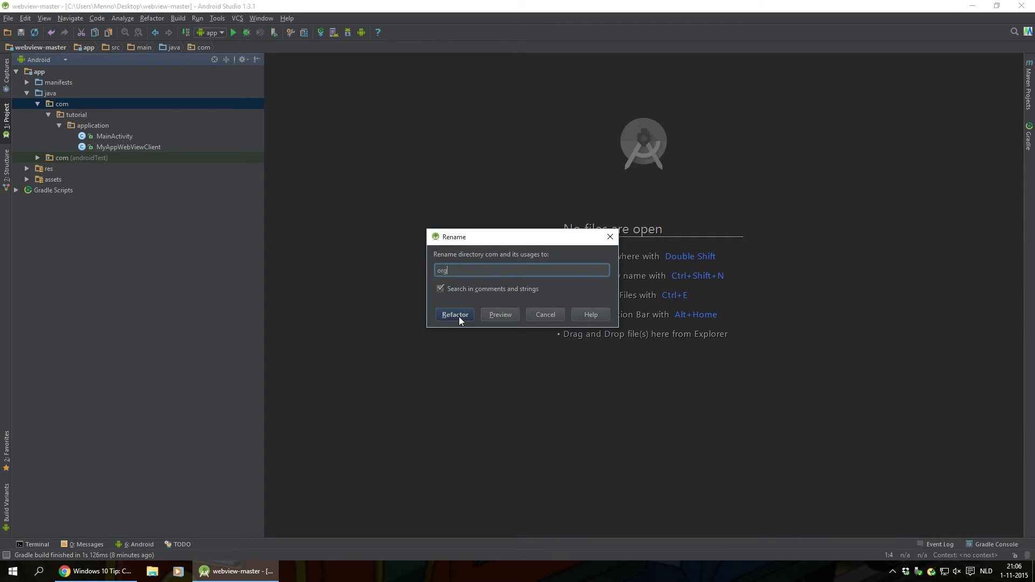
click(453, 314)
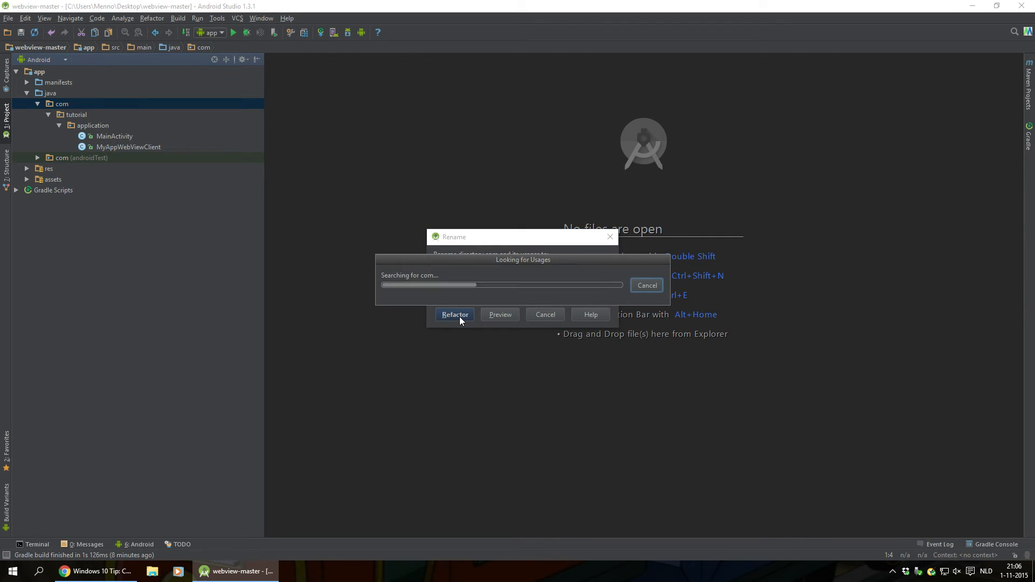
click(454, 313)
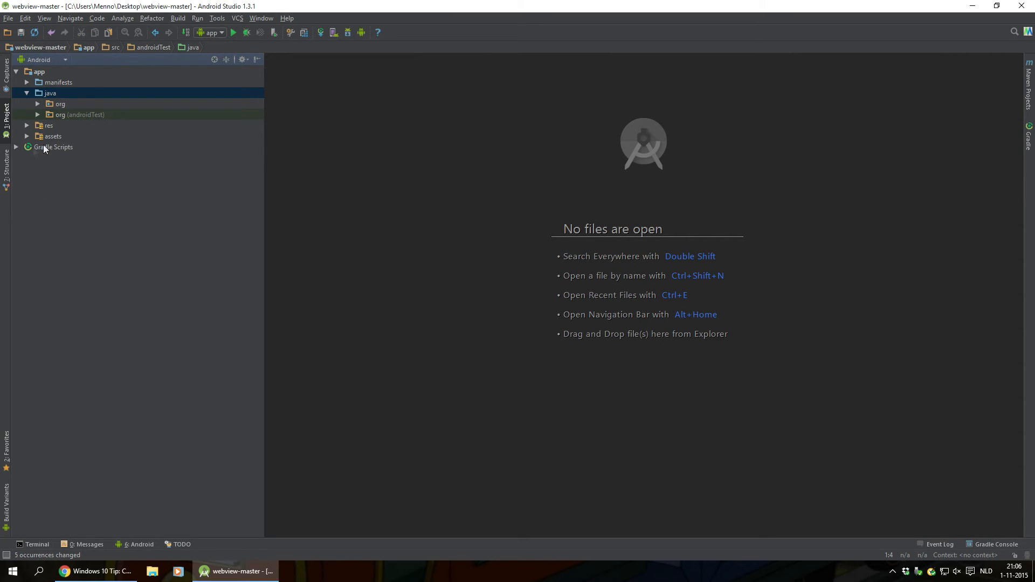
mouse_move(16, 149)
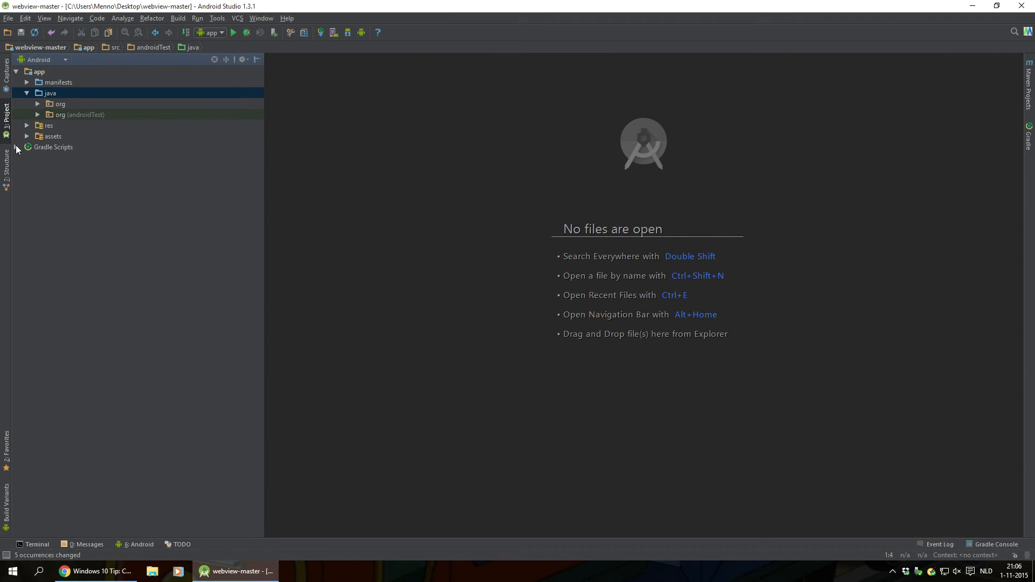
Step: Open build.gradle (Module: app) from Gradle Scripts, showing applicationId com.example.app
click(16, 147)
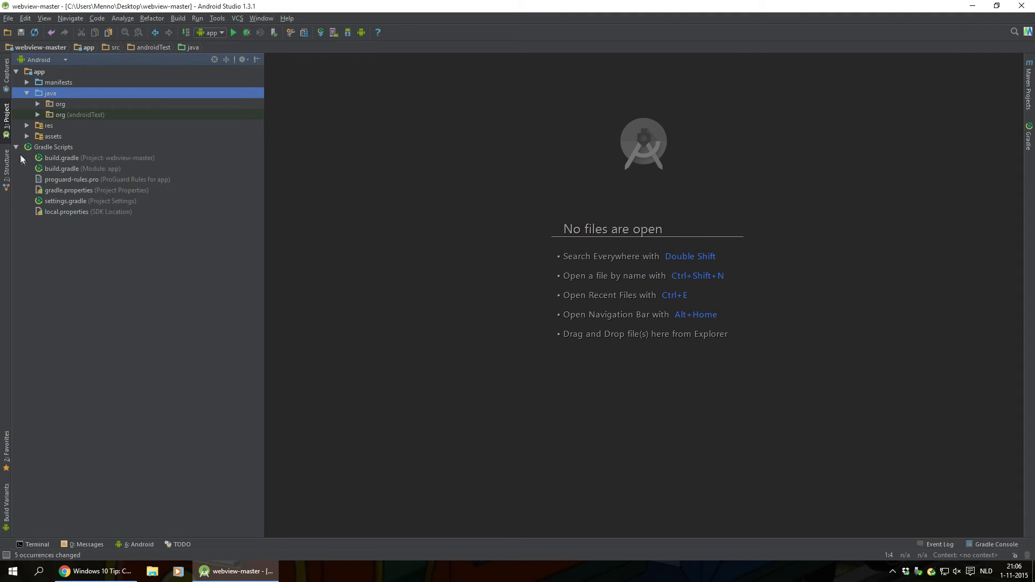
click(82, 169)
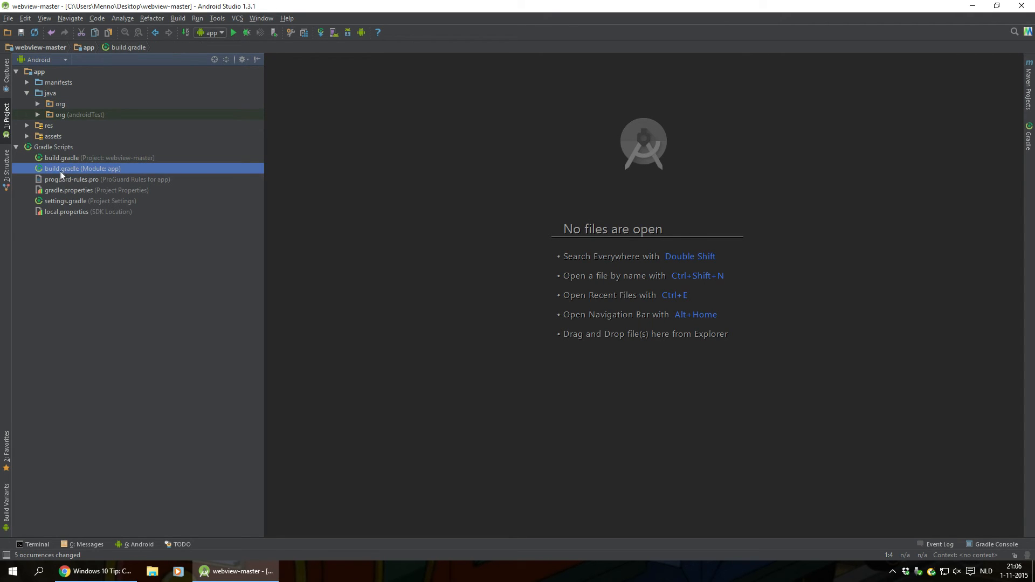
mouse_move(112, 173)
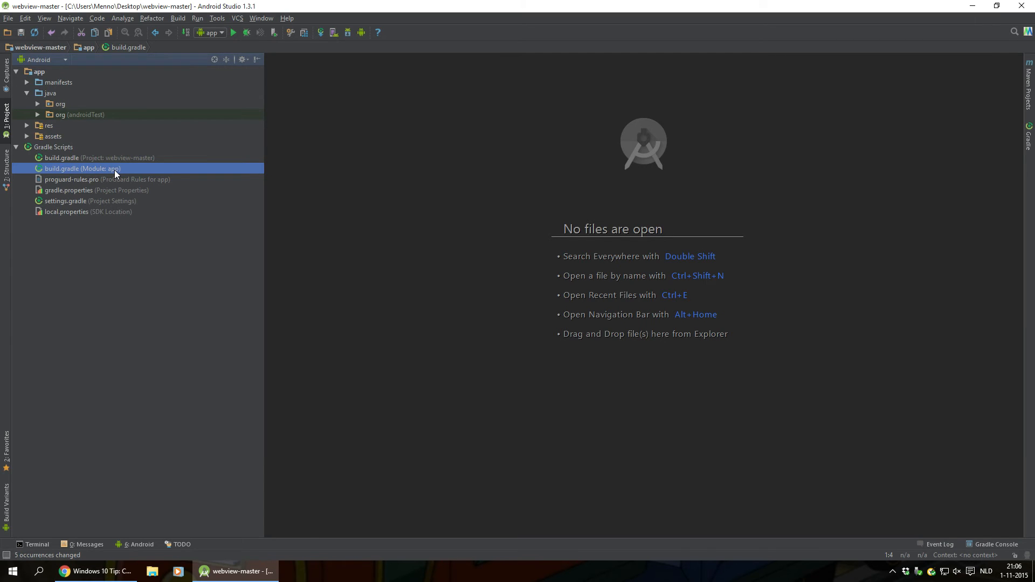
double_click(83, 168)
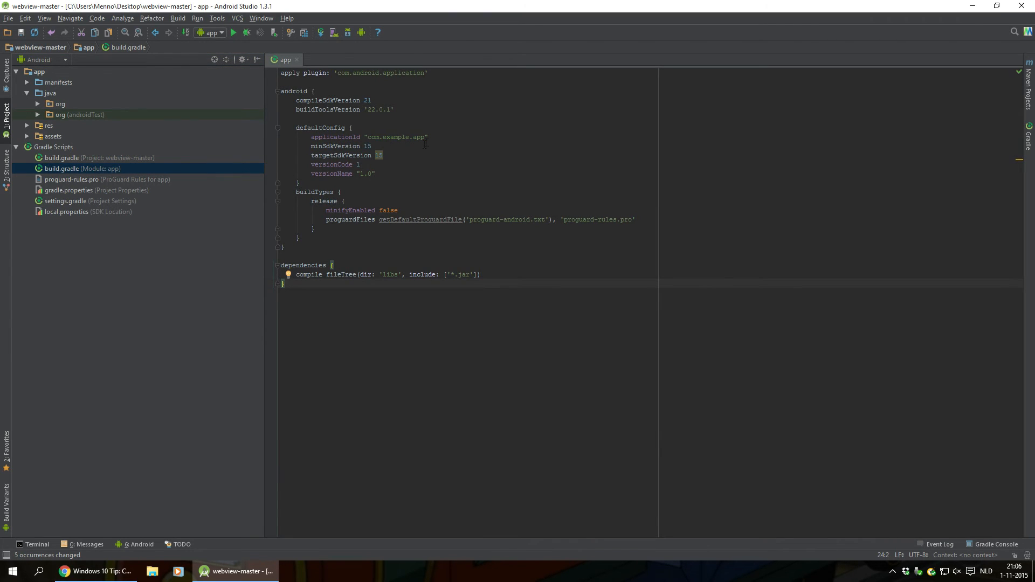
Step: Replace the applicationId value com.example.app with org.tutorial.application
double_click(395, 136)
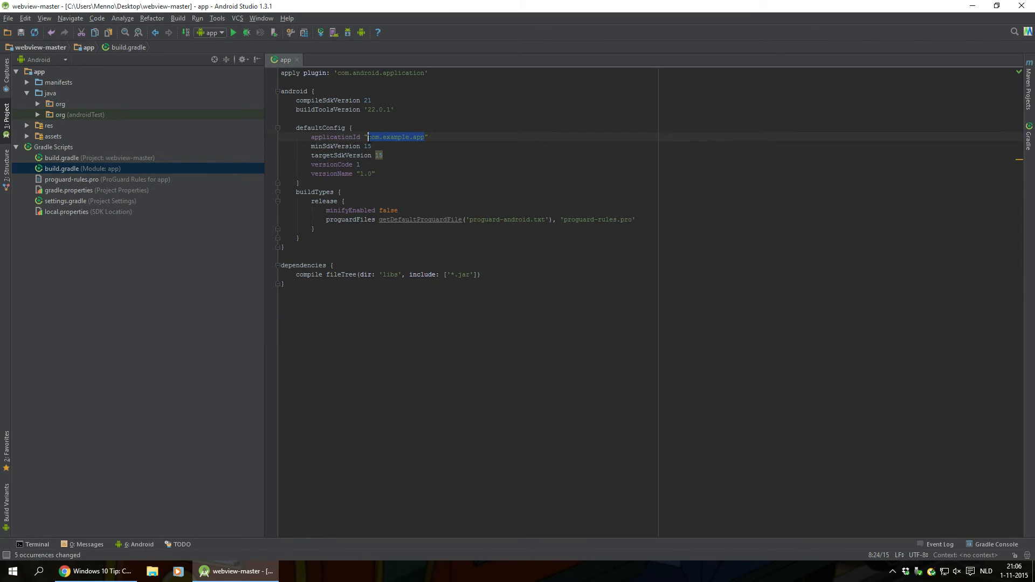
mouse_move(427, 169)
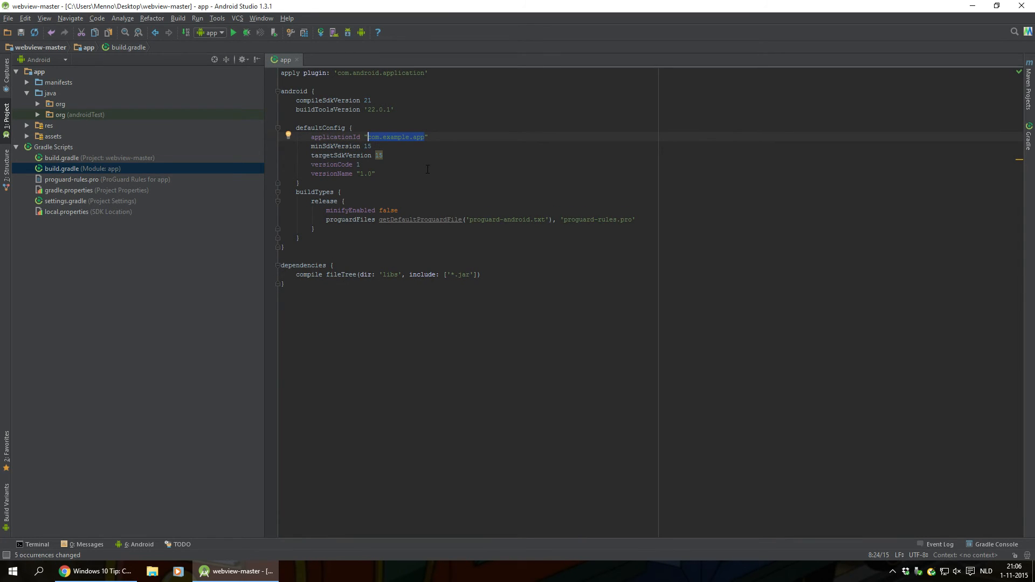
text(org.)
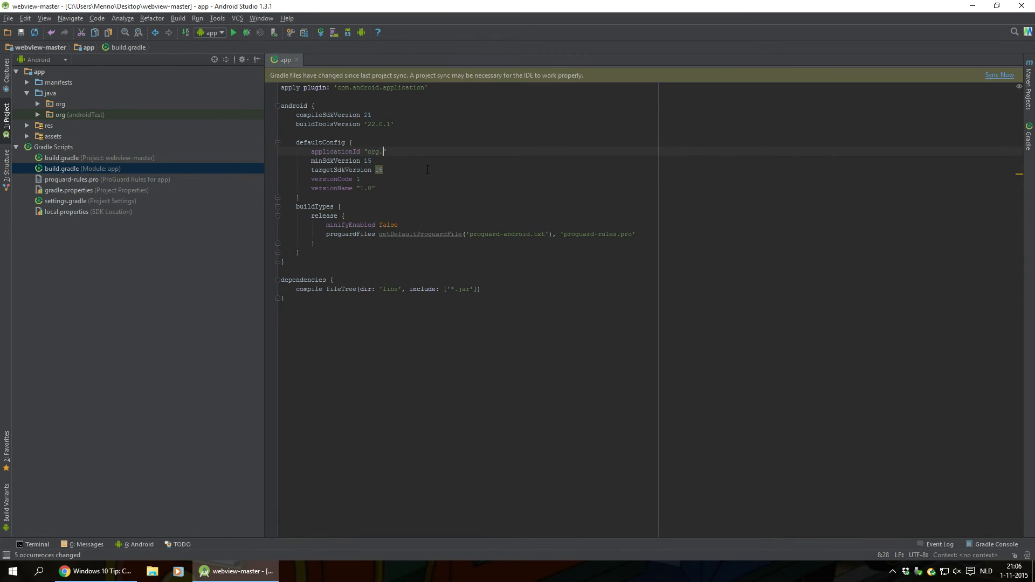
text(tuto)
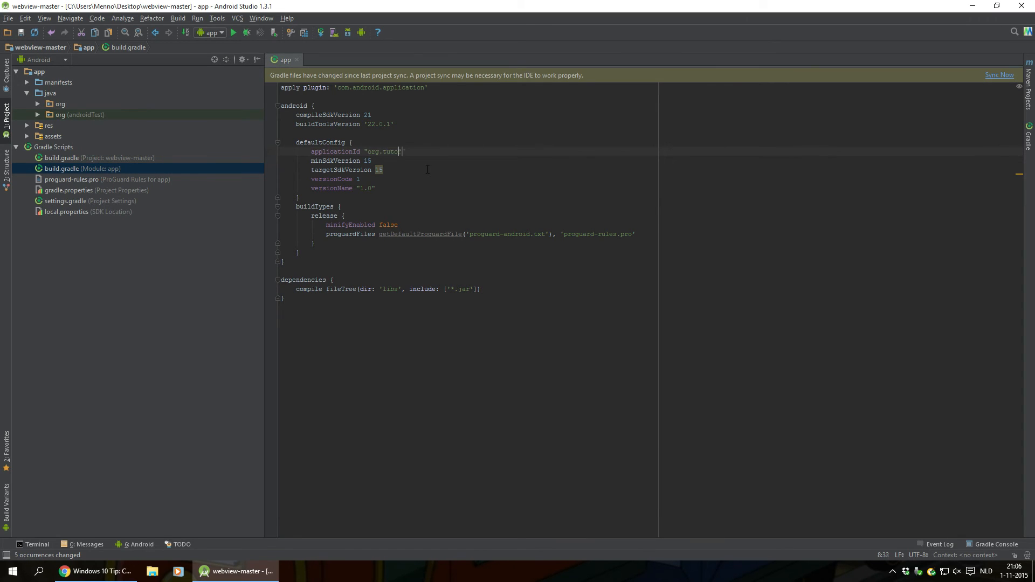
text(ial)
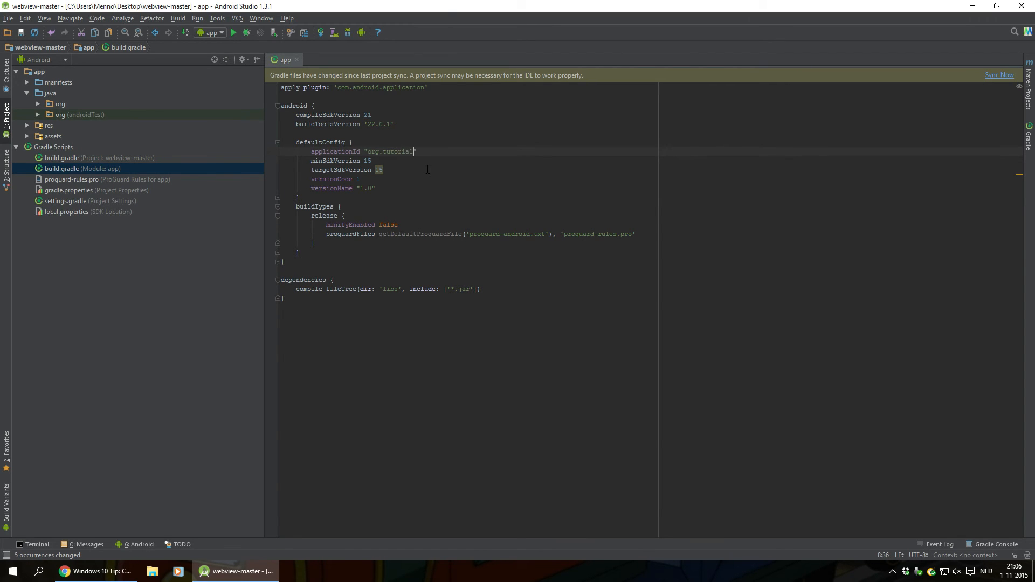
text(.application)
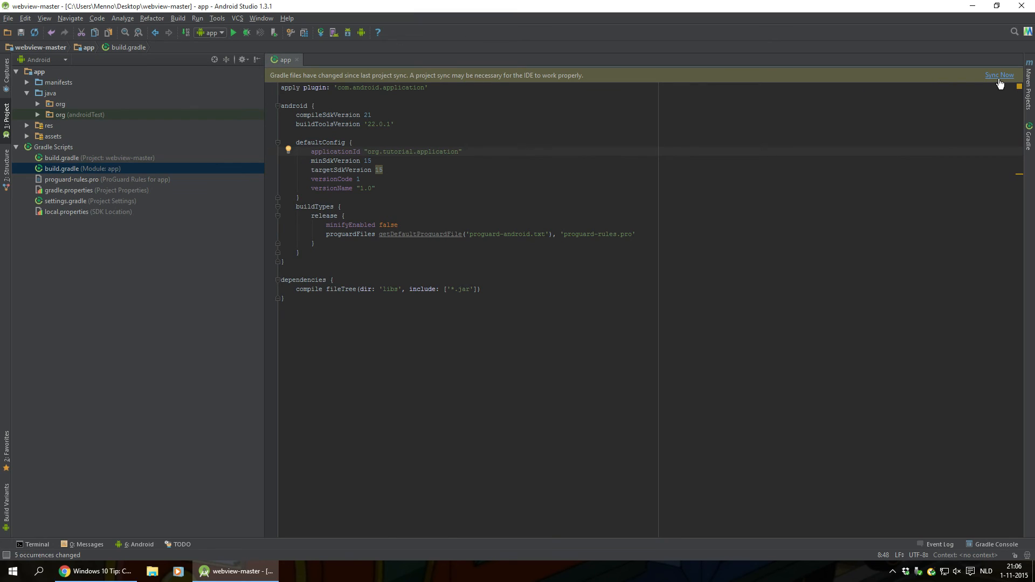
Step: Sync Now with the edited Gradle file, then run Build > Clean Project
click(998, 75)
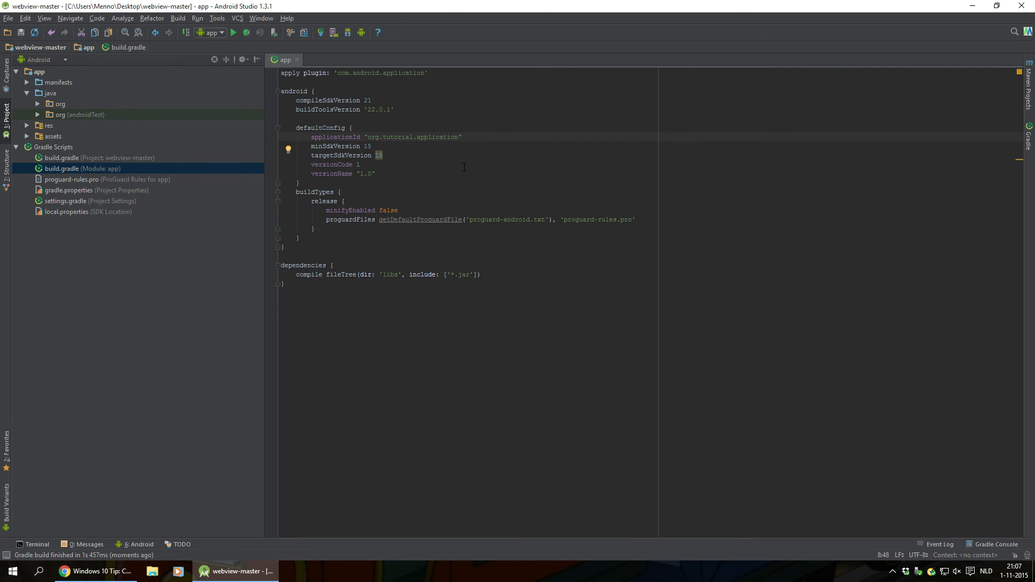
mouse_move(331, 51)
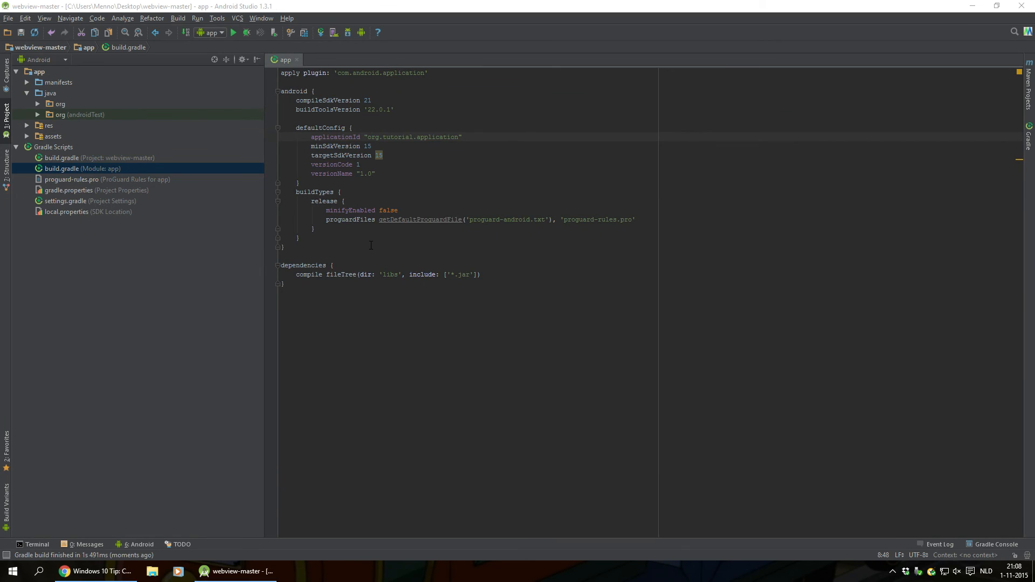
mouse_move(177, 25)
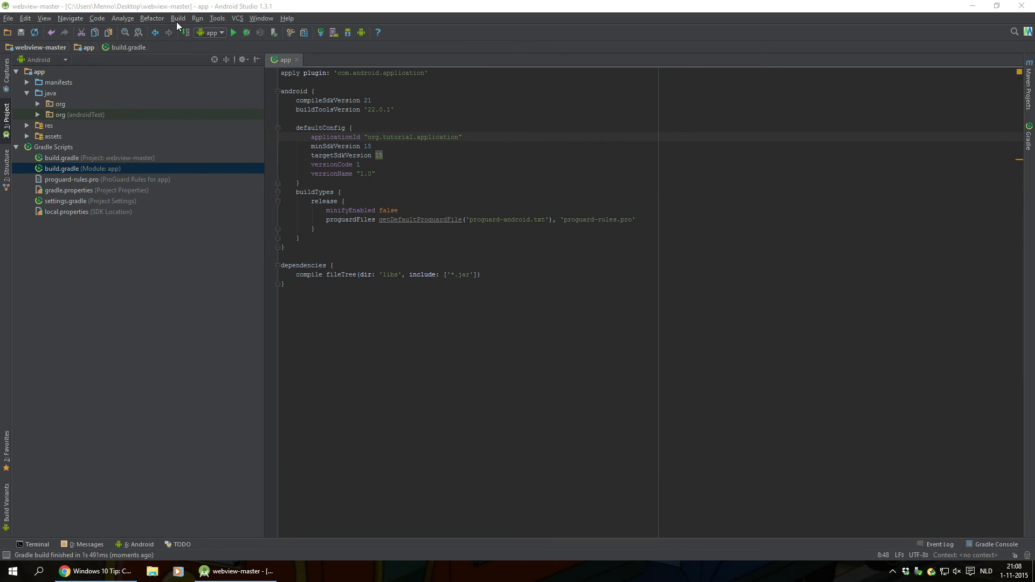
click(178, 18)
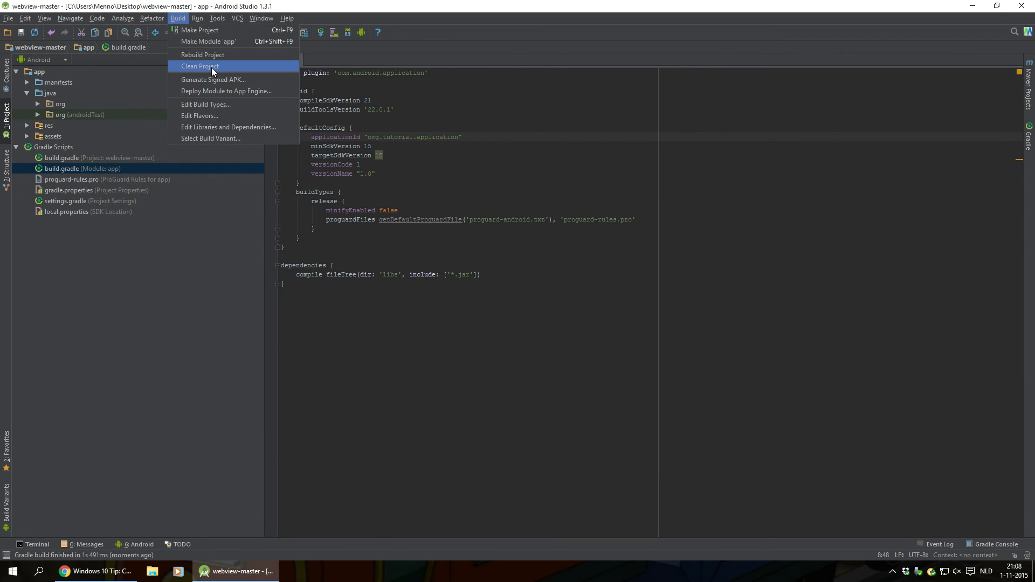
click(199, 66)
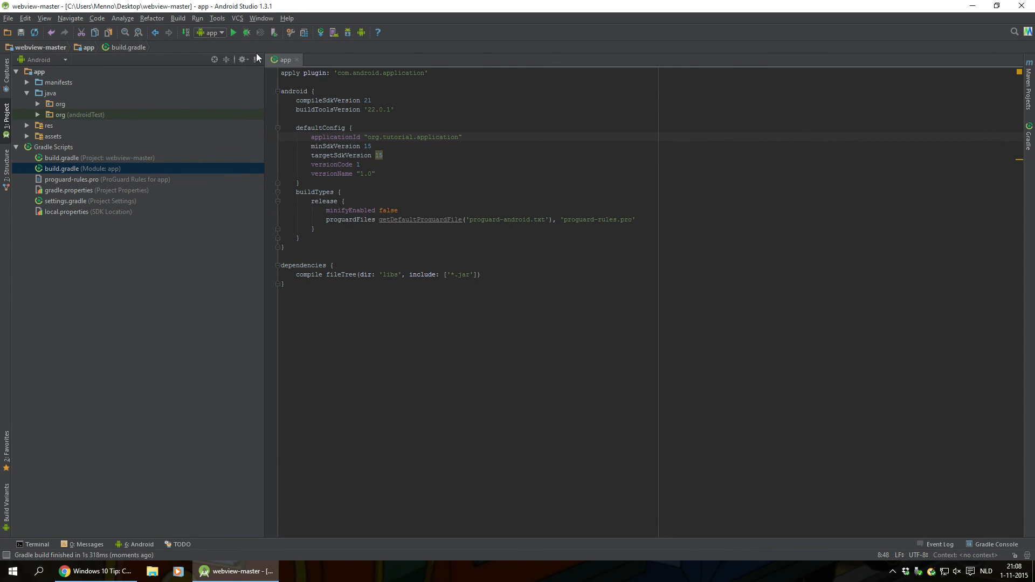
mouse_move(248, 33)
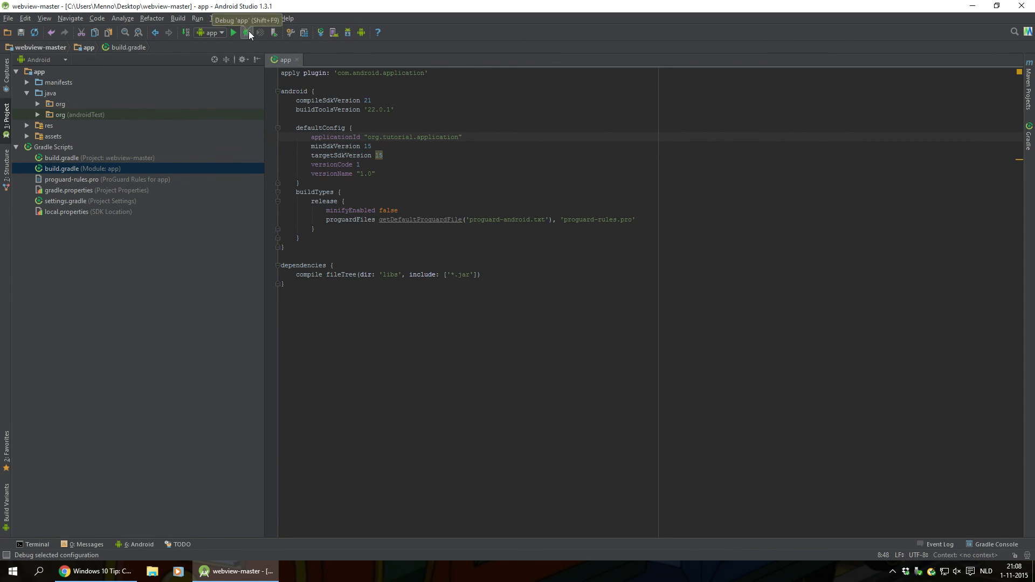
Step: Start Debug 'app' and launch it on the Nexus 4 API 21 emulator
click(251, 33)
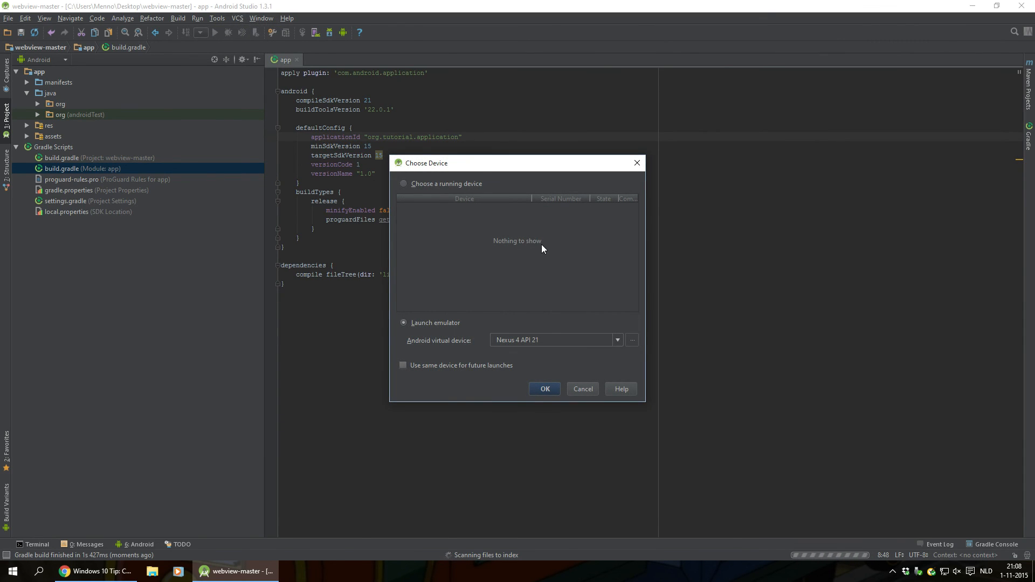
mouse_move(426, 338)
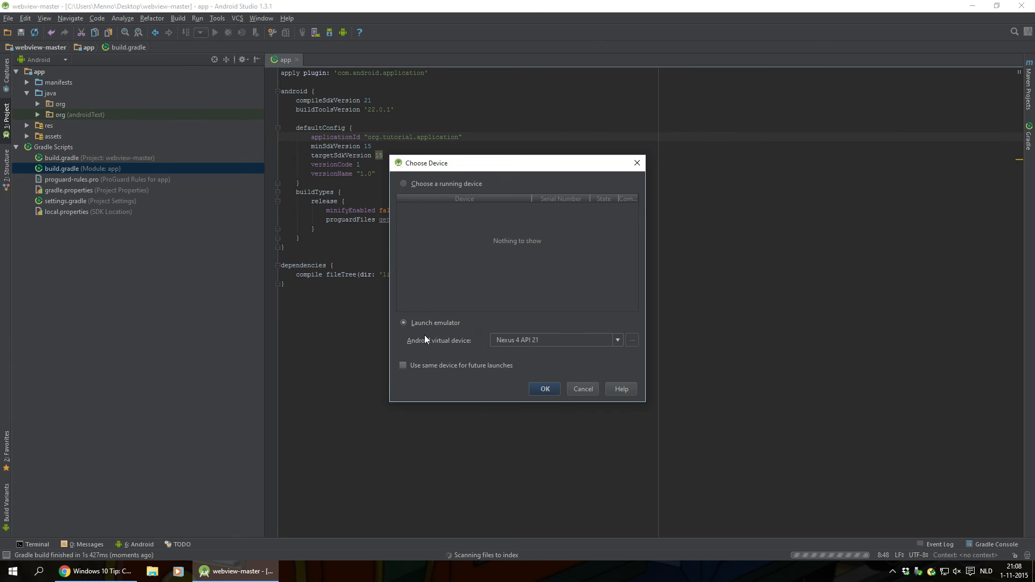
click(581, 389)
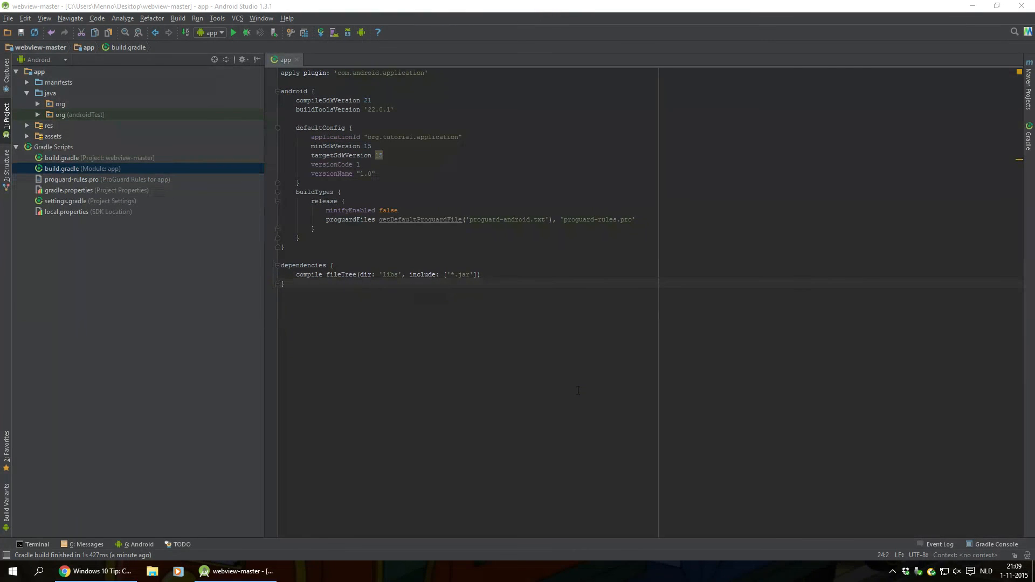